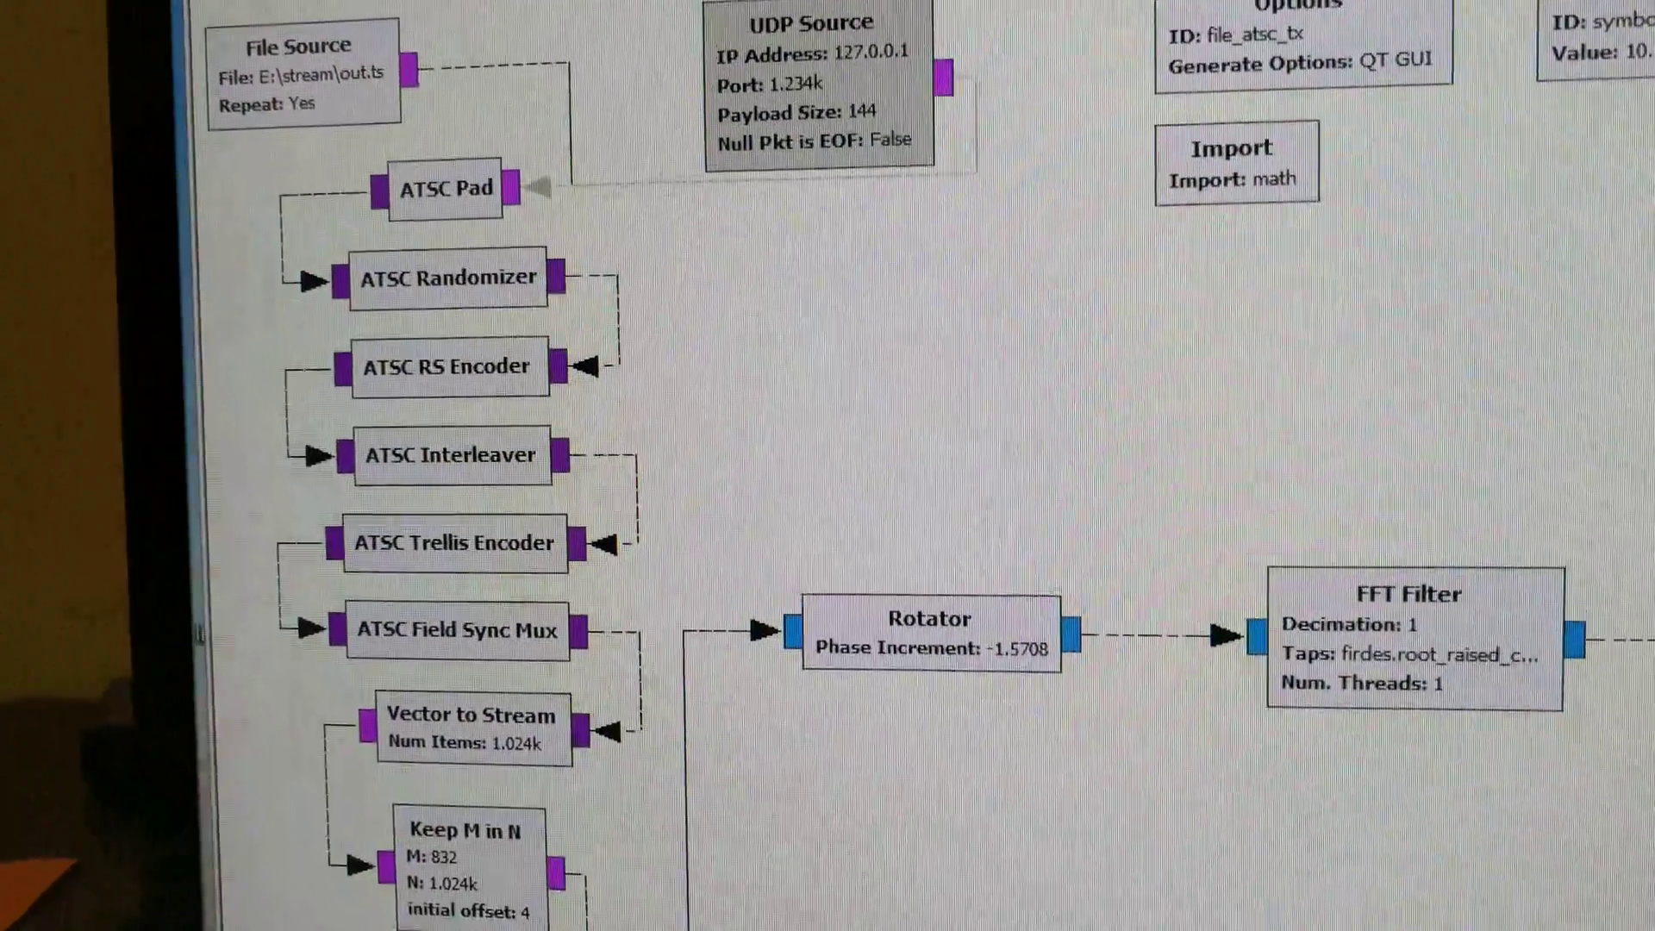
Start streaming the OBS camera scene to the local transcoder server
{"action": "scroll", "scroll_direction": "down", "scroll_amount": 3}
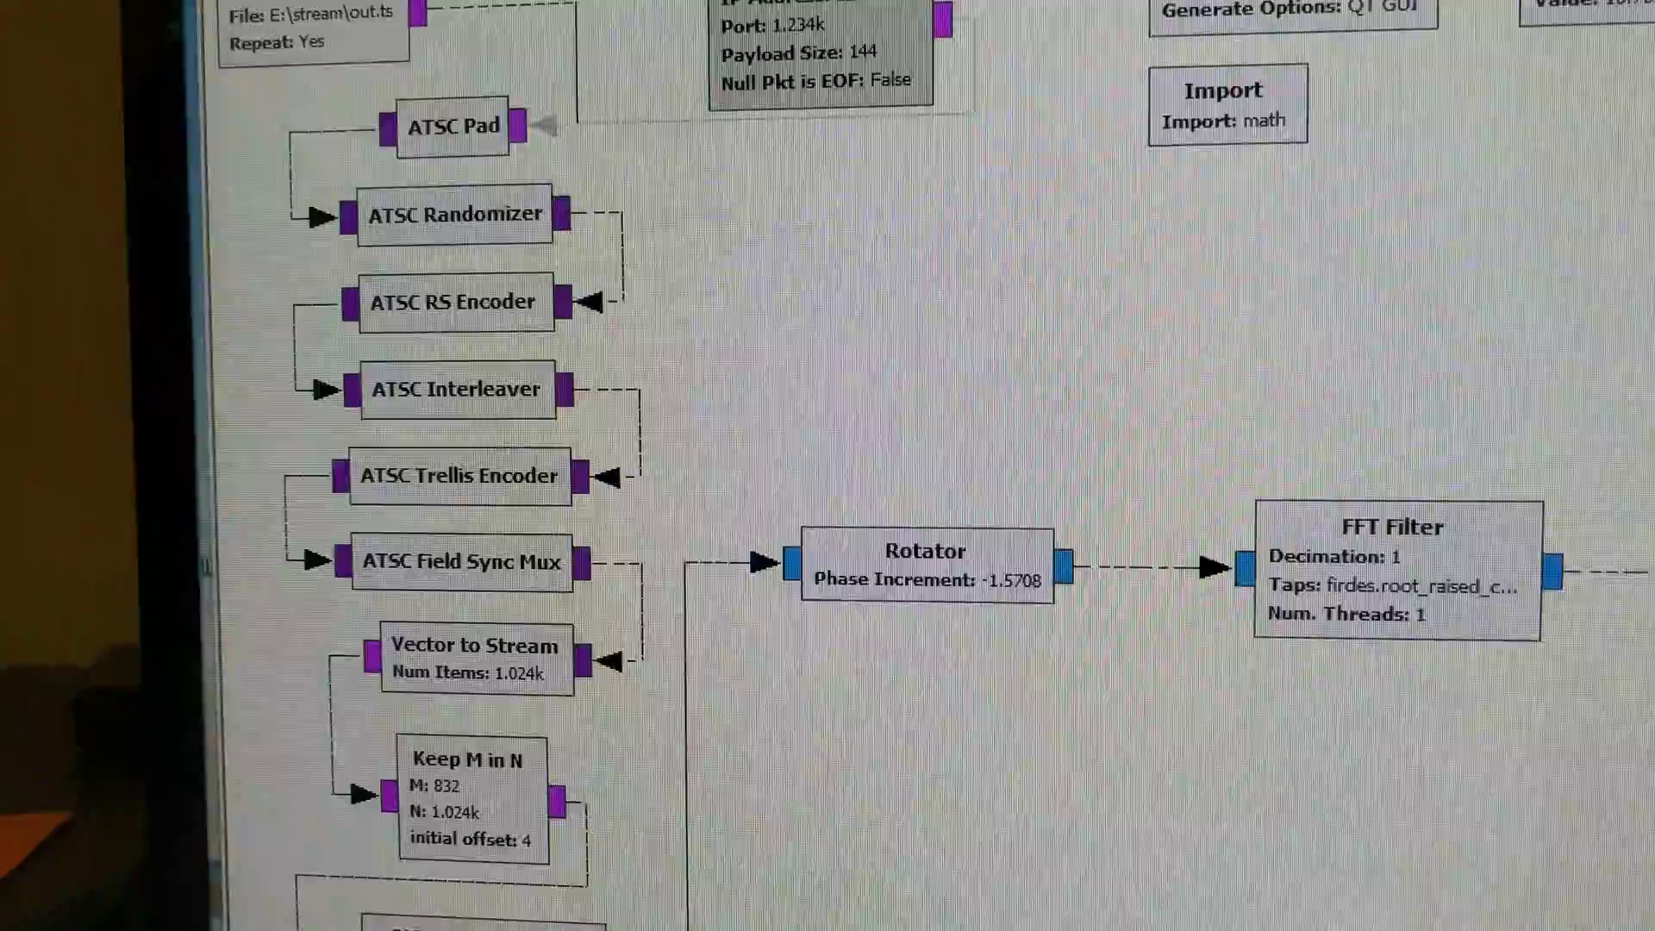
{"action": "scroll", "scroll_direction": "down", "scroll_amount": 3}
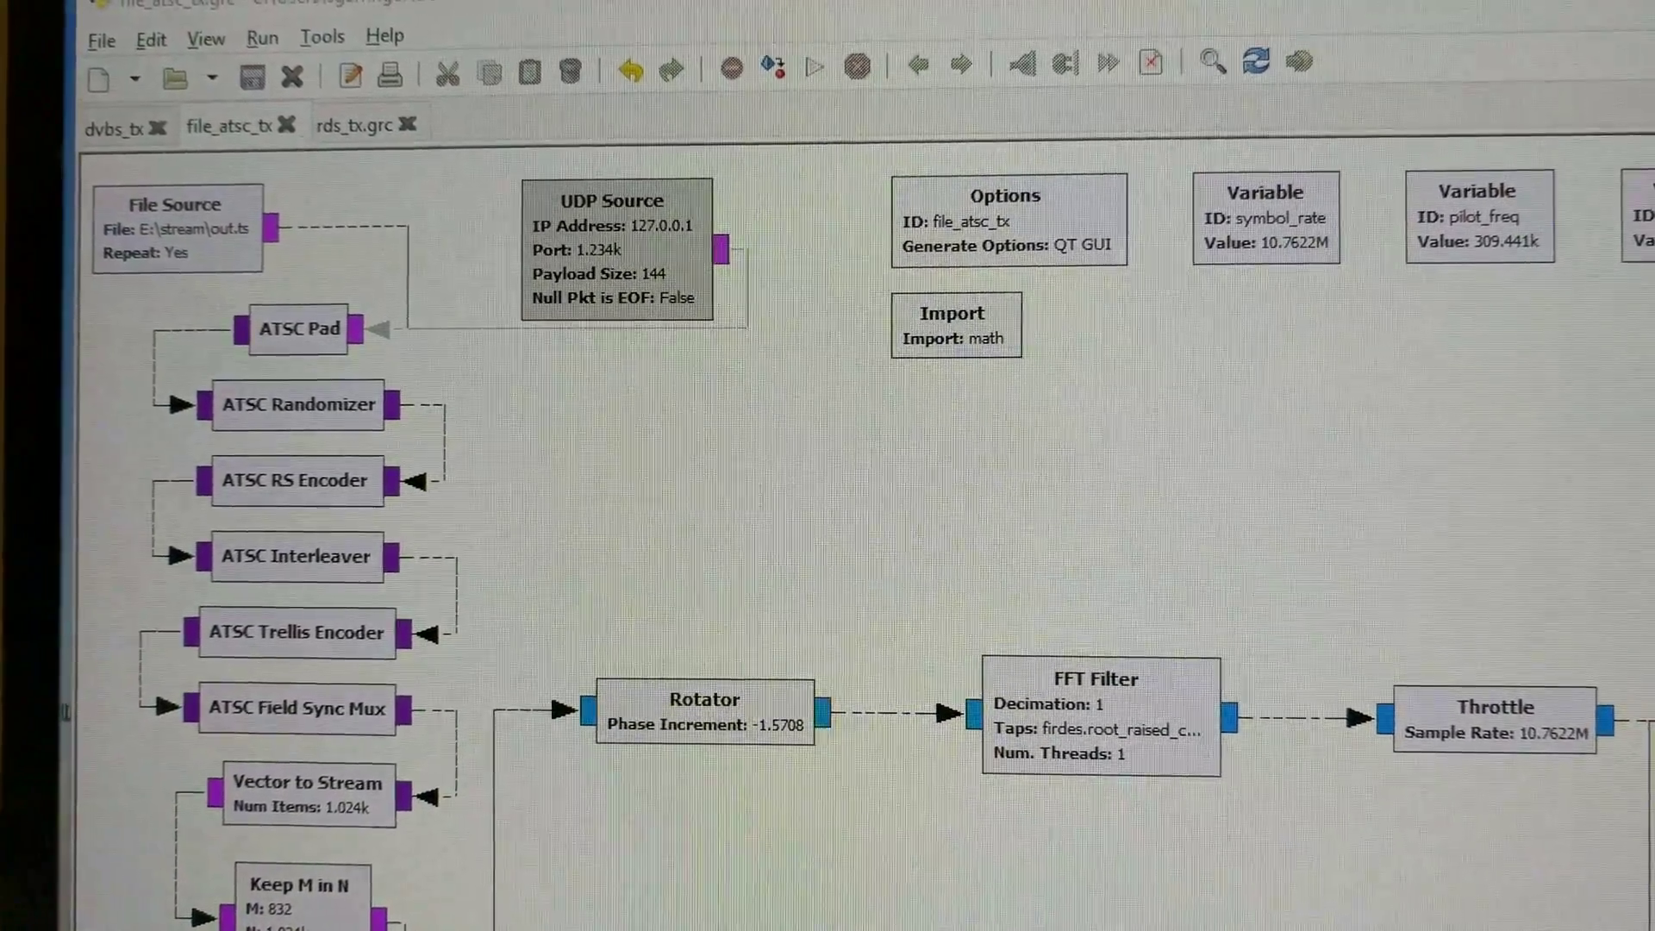
{"action": "scroll", "scroll_direction": "down", "scroll_amount": 3}
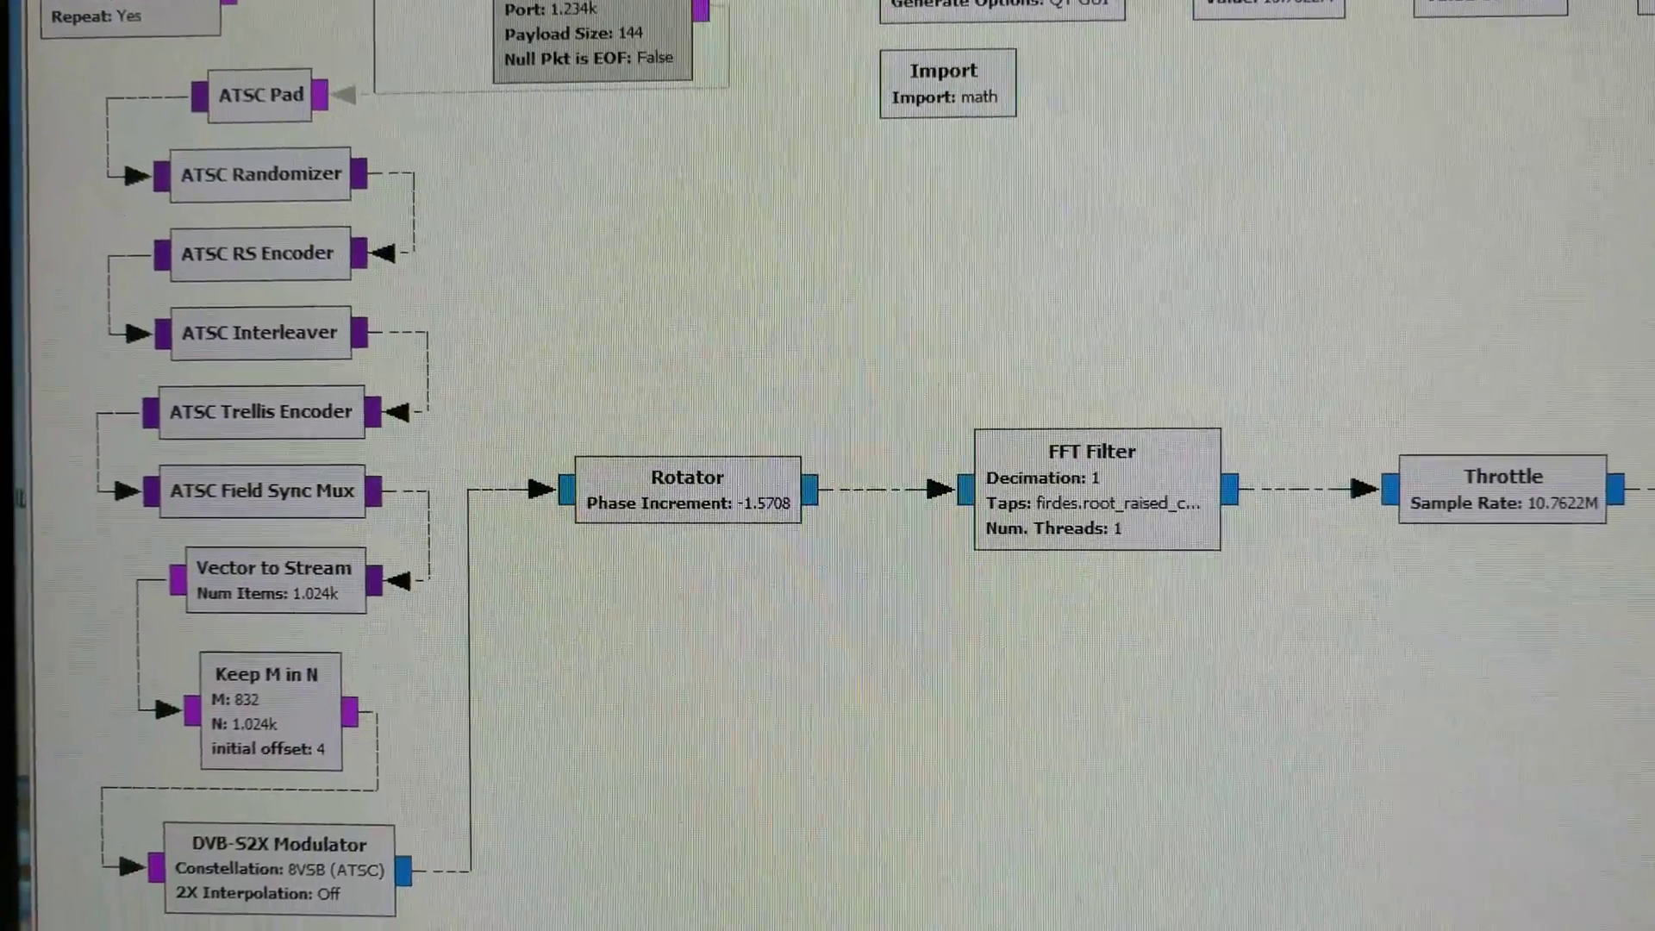
{"action": "scroll", "scroll_direction": "down", "scroll_amount": 3}
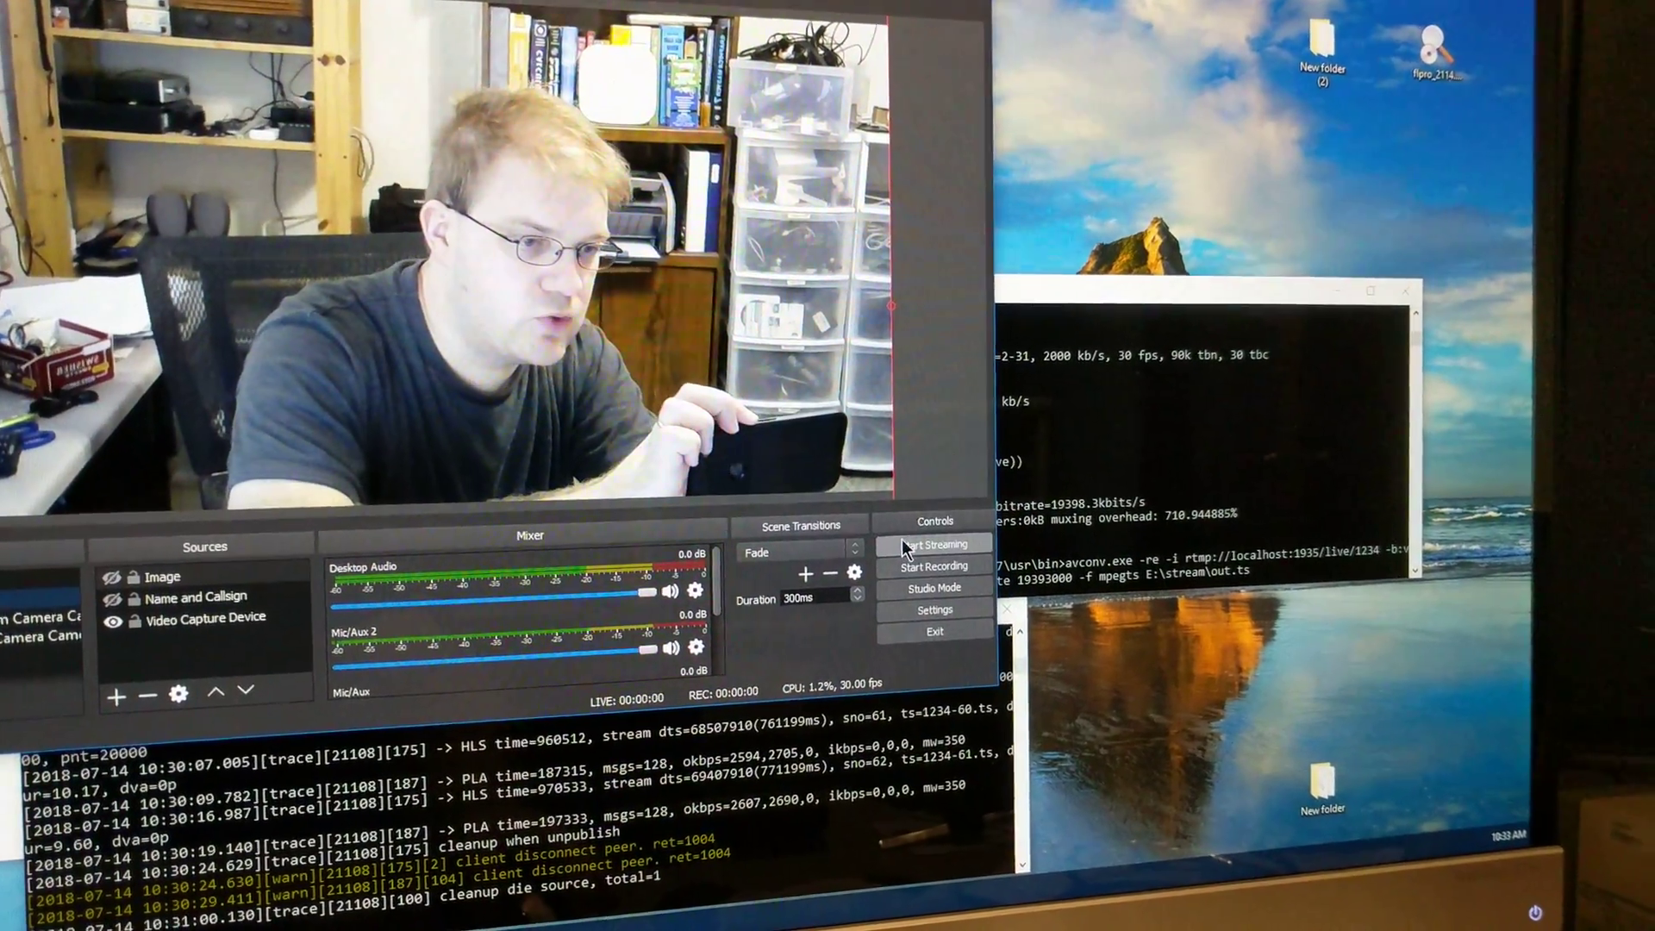
{"action": "left_click", "coordinate": [932, 544]}
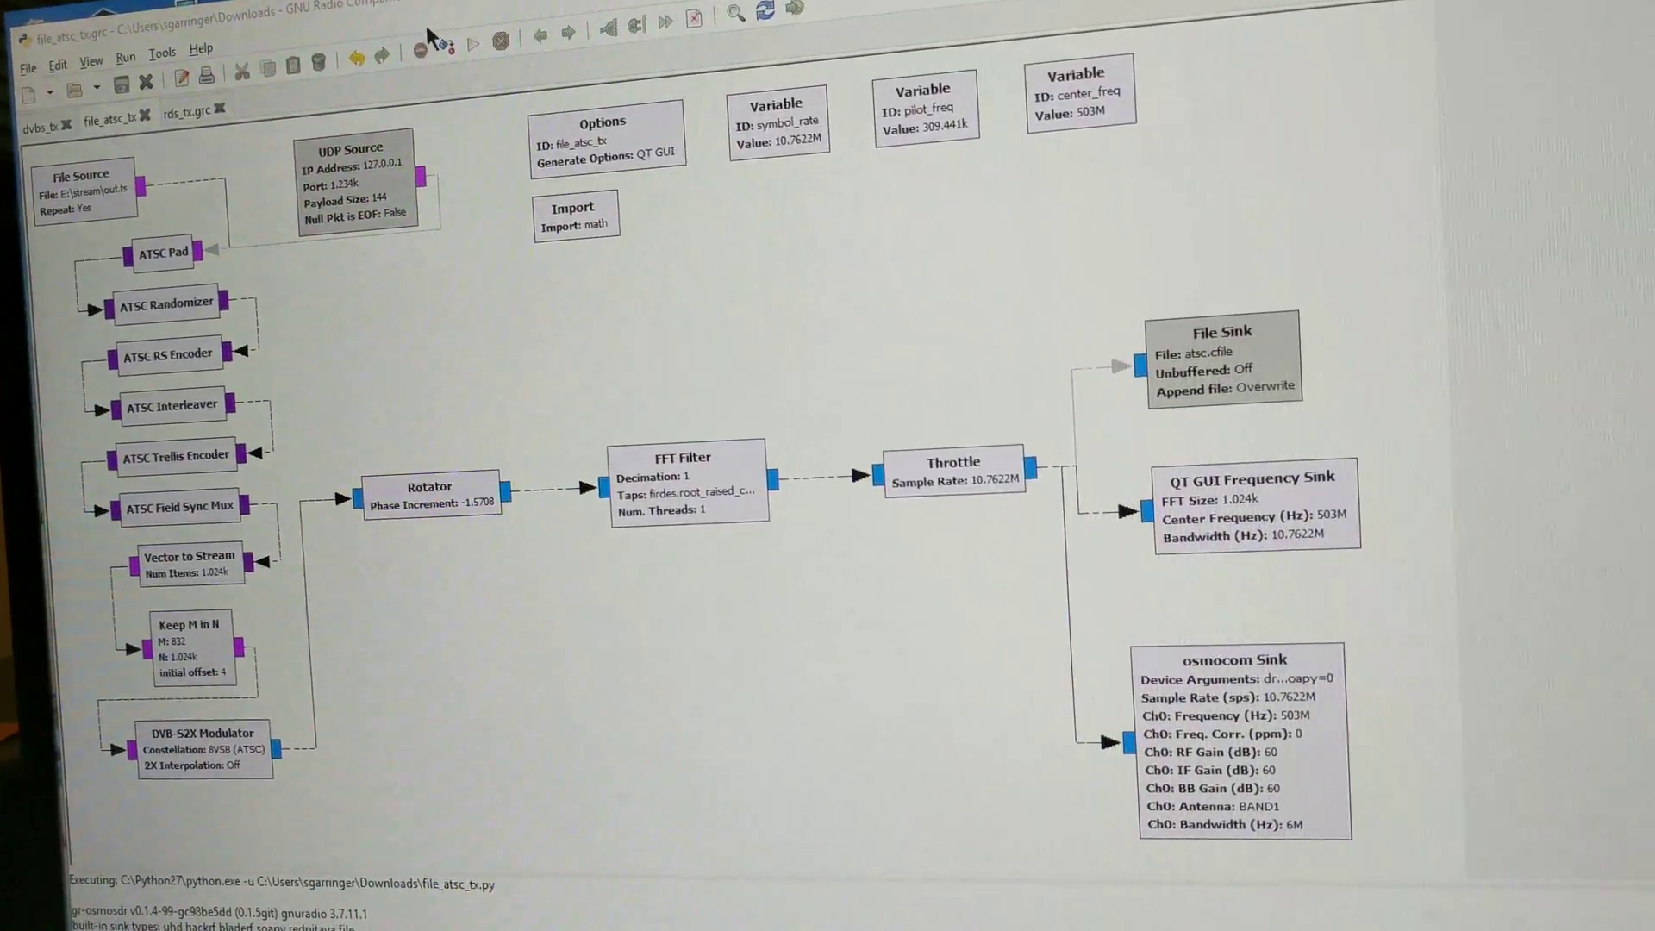
Execute the ATSC 8VSB transmit flowgraph so it connects to the LimeSDR-USB
{"action": "left_click", "coordinate": [471, 43]}
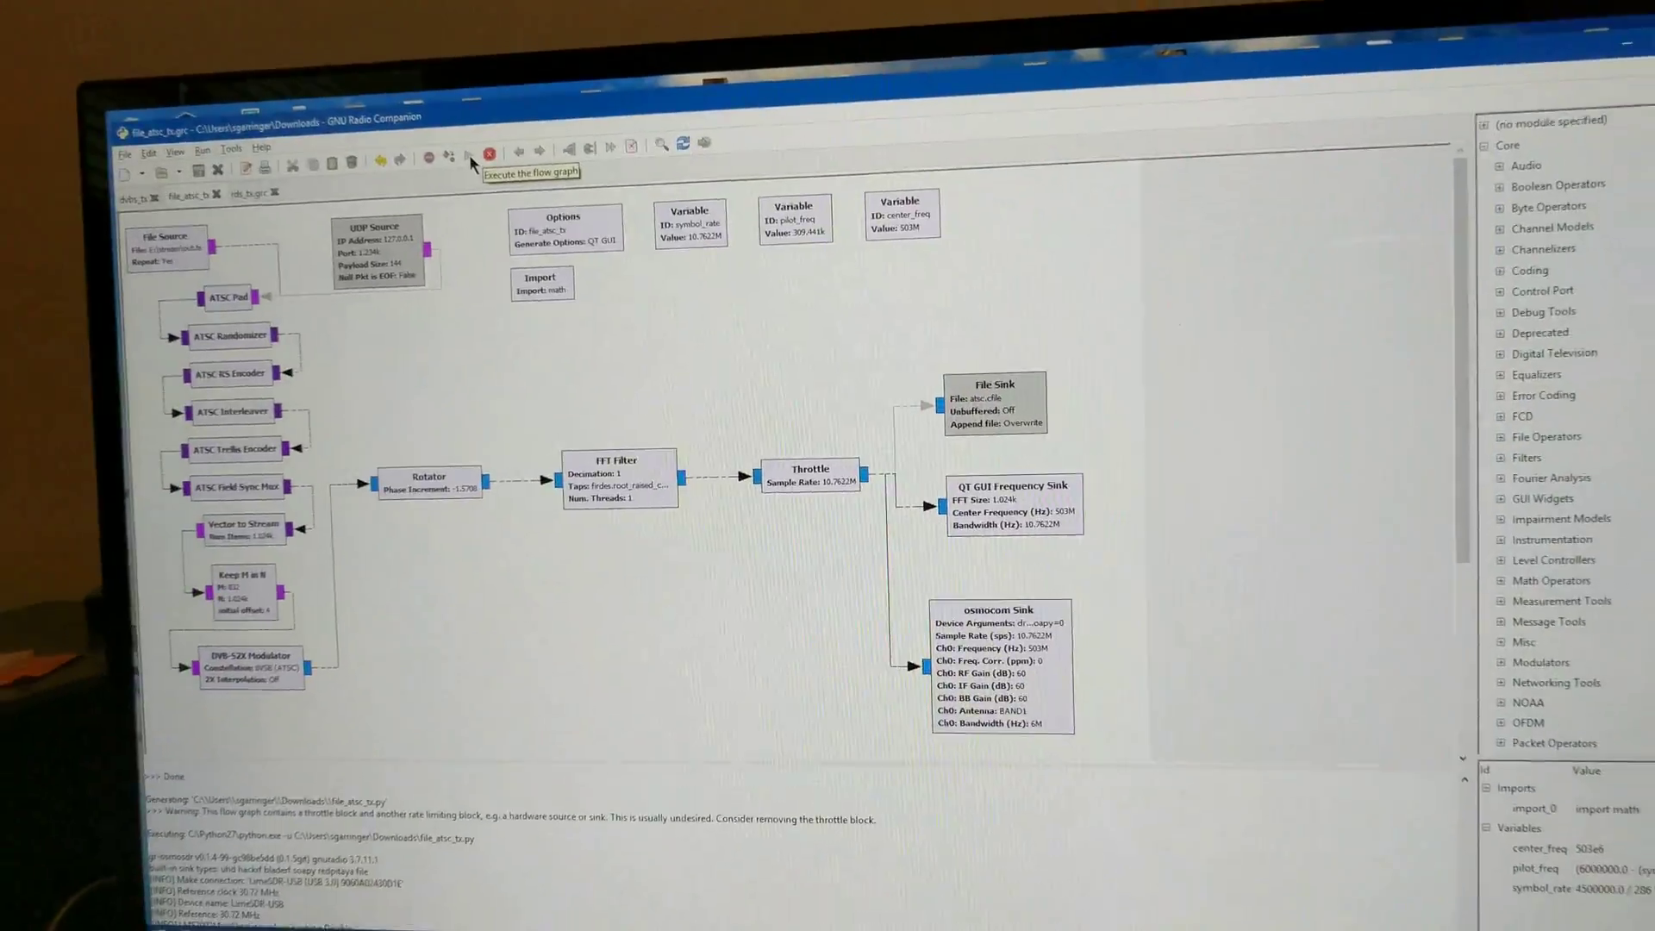